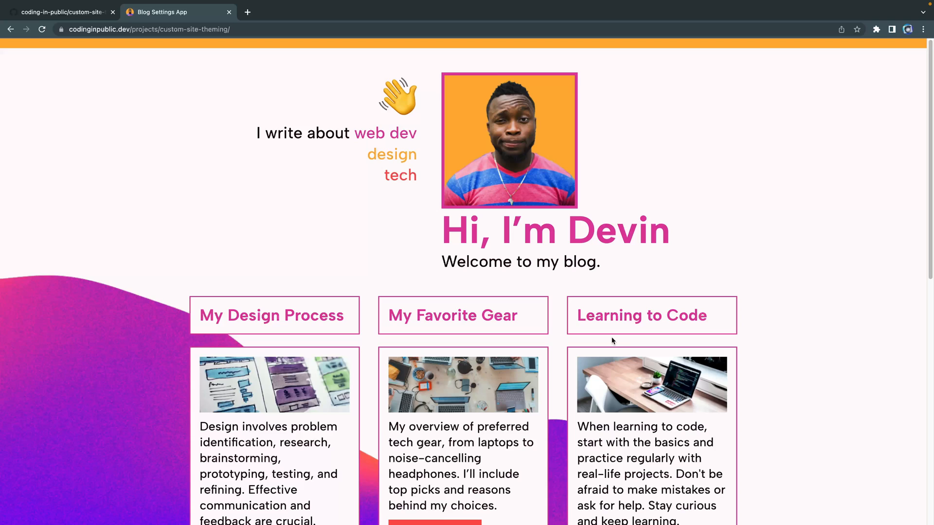
Step: Cycle through System, Dark, 90's and Material themes, ending on Material with accent Option 3
scroll("down", 3)
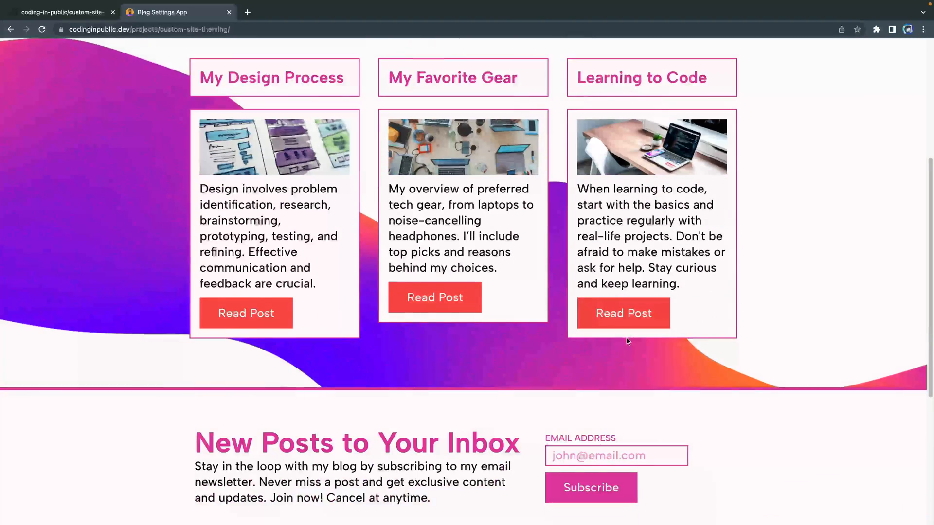
scroll("down", 3)
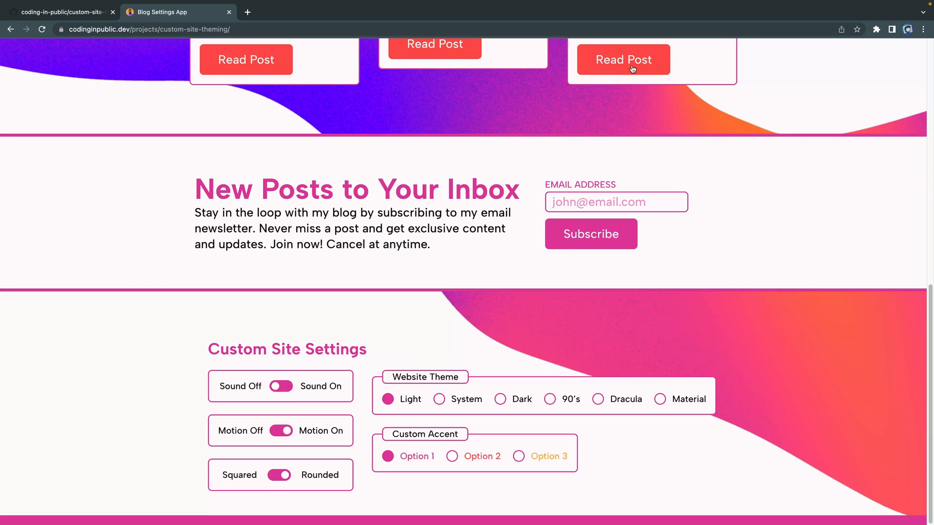
left_click(439, 399)
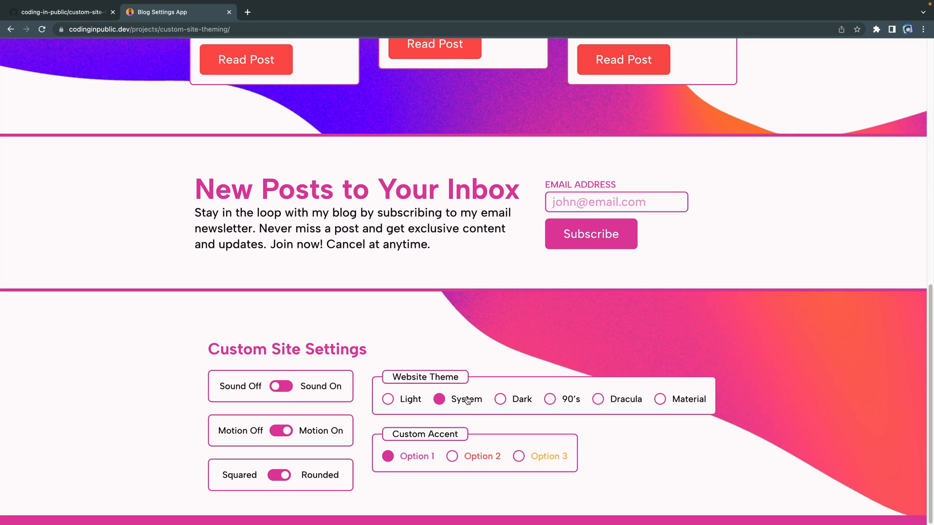
left_click(501, 398)
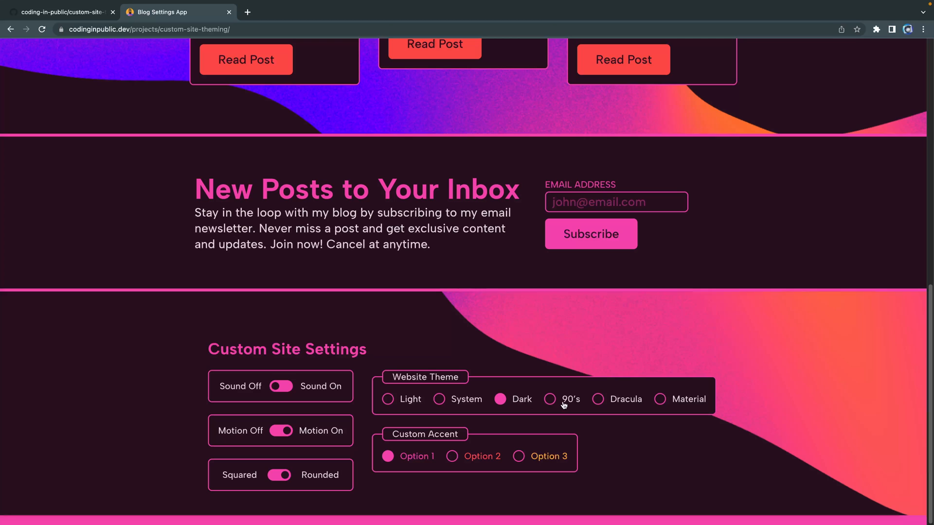
left_click(550, 398)
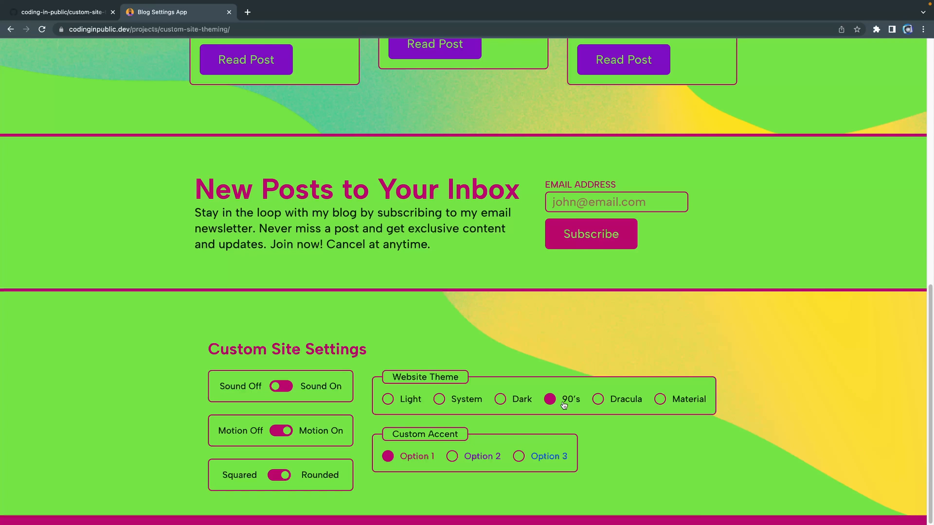
left_click(659, 399)
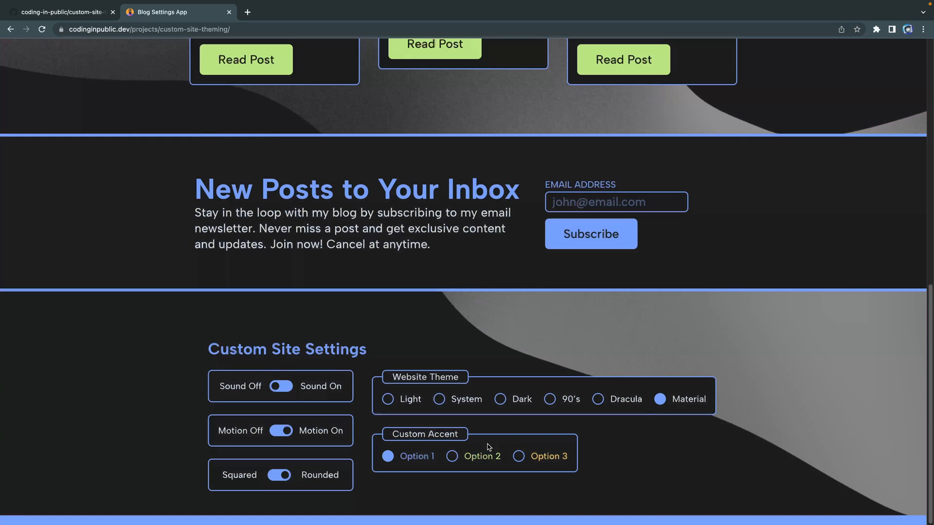
left_click(519, 456)
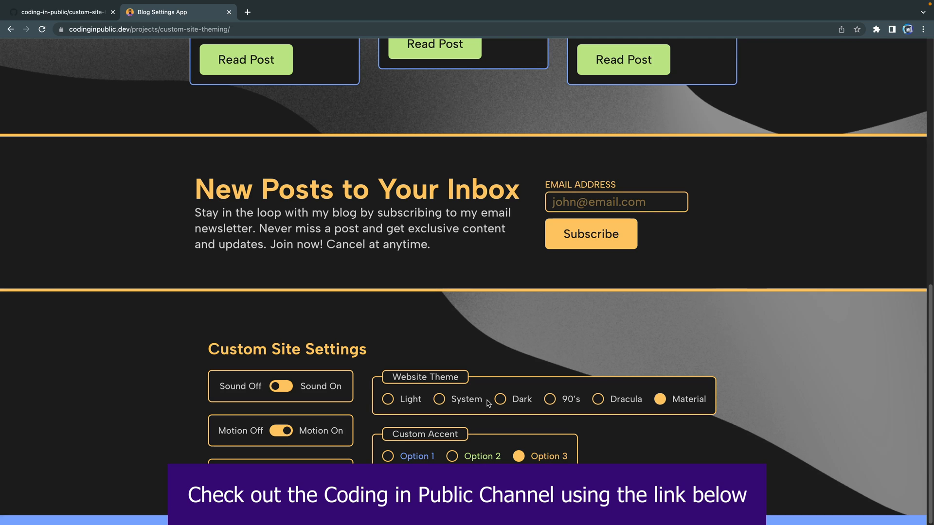
Step: Scroll through the Coding in Public channel's Videos, Popular videos and playlists rows
left_click(59, 11)
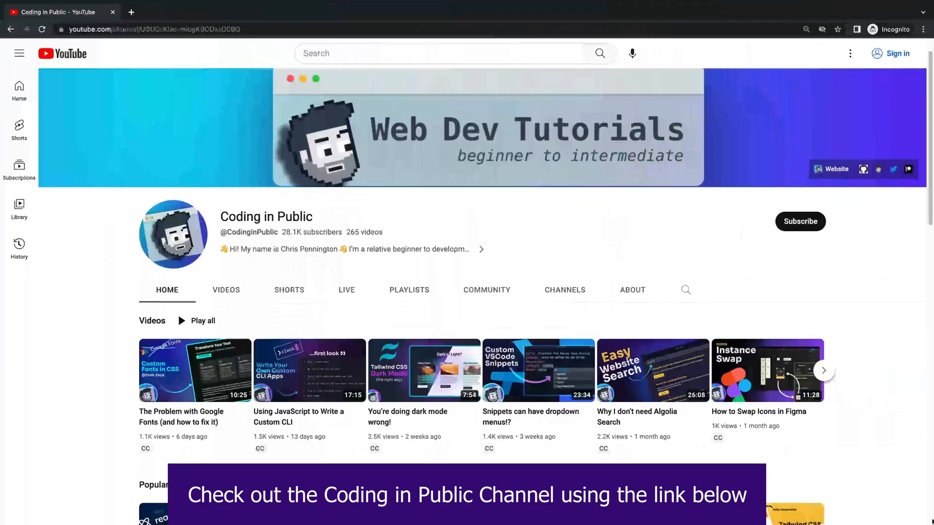
scroll("down", 3)
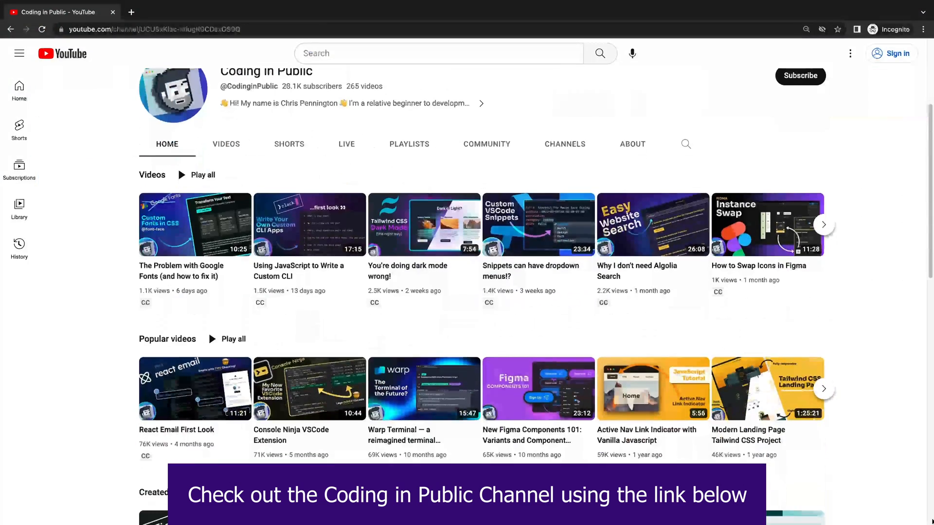
scroll("down", 3)
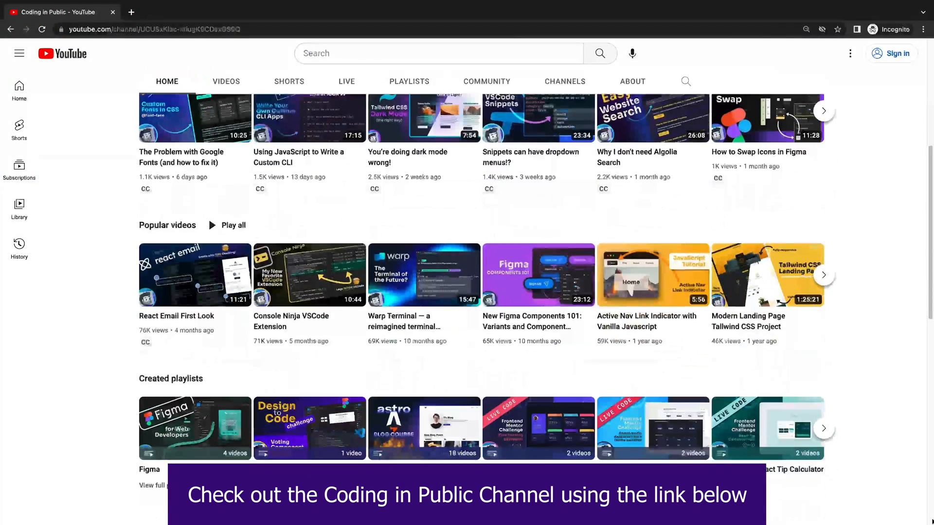
left_click(177, 11)
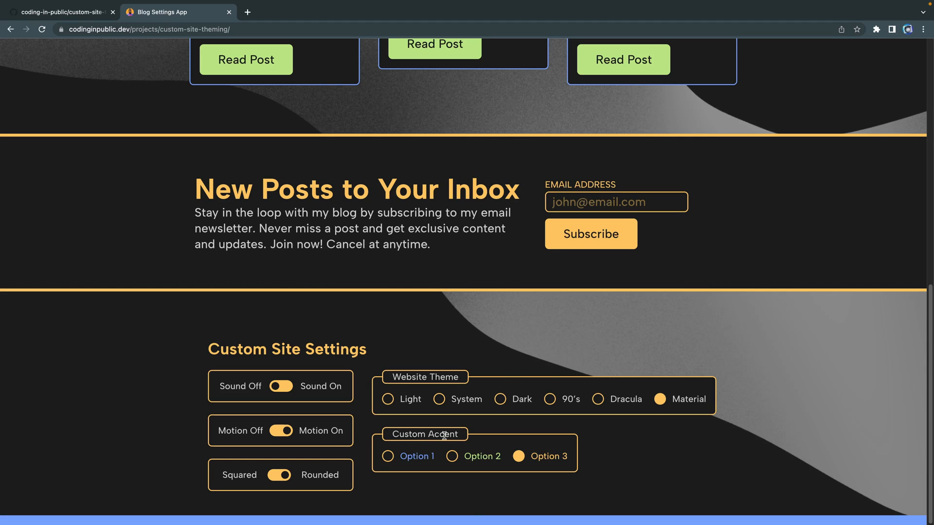
mouse_move(333, 442)
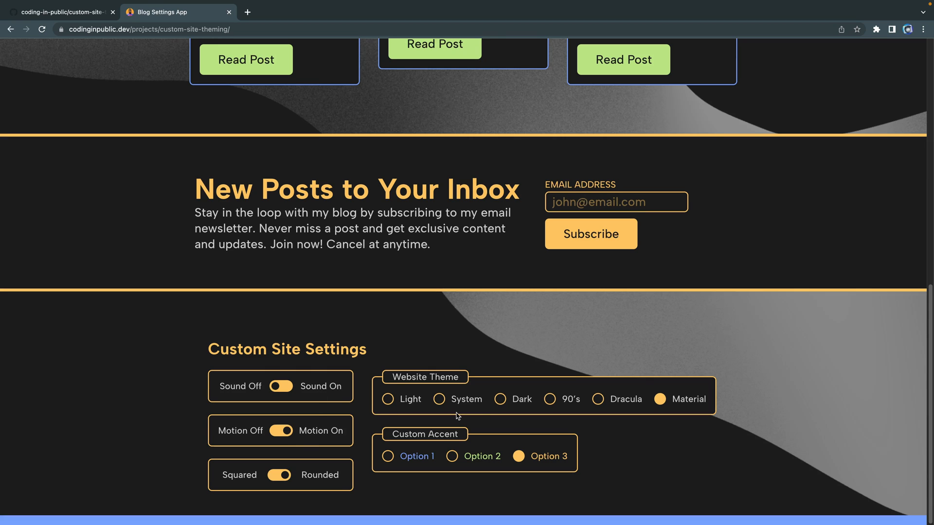
left_click(549, 399)
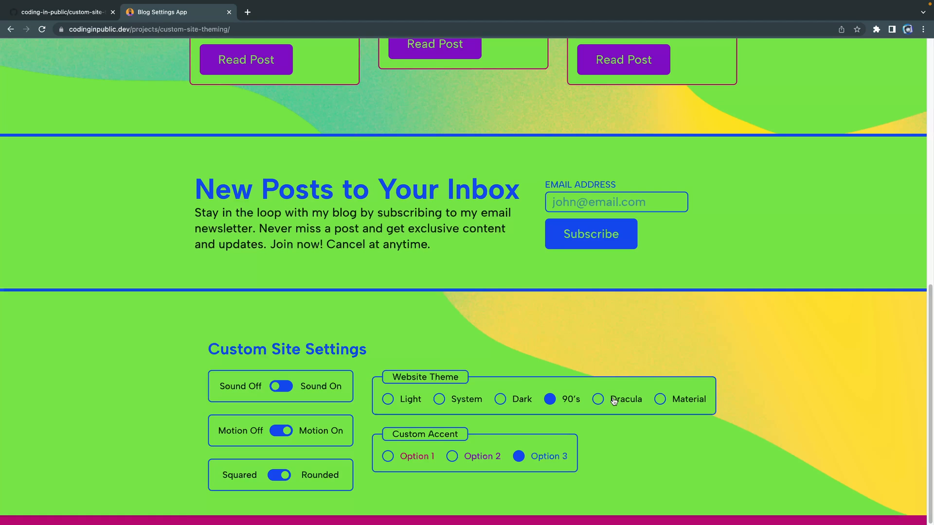
left_click(659, 399)
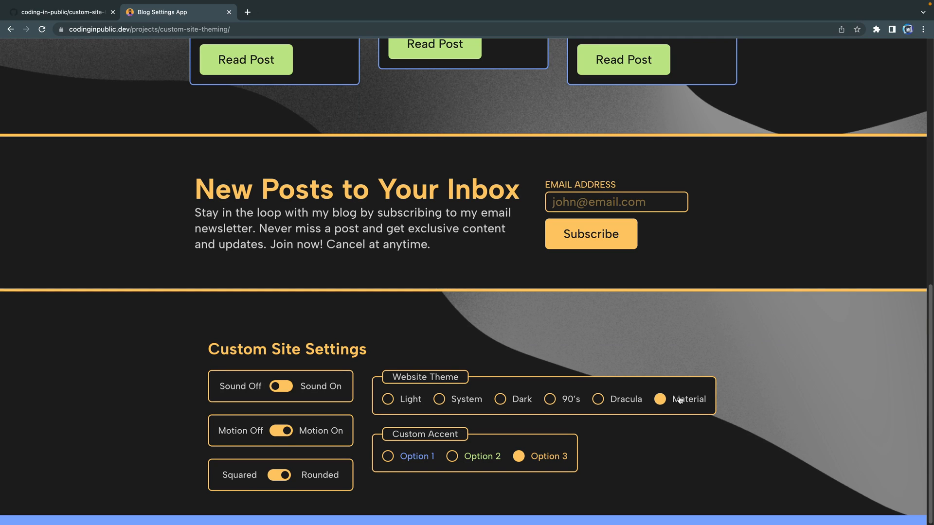
left_click(292, 12)
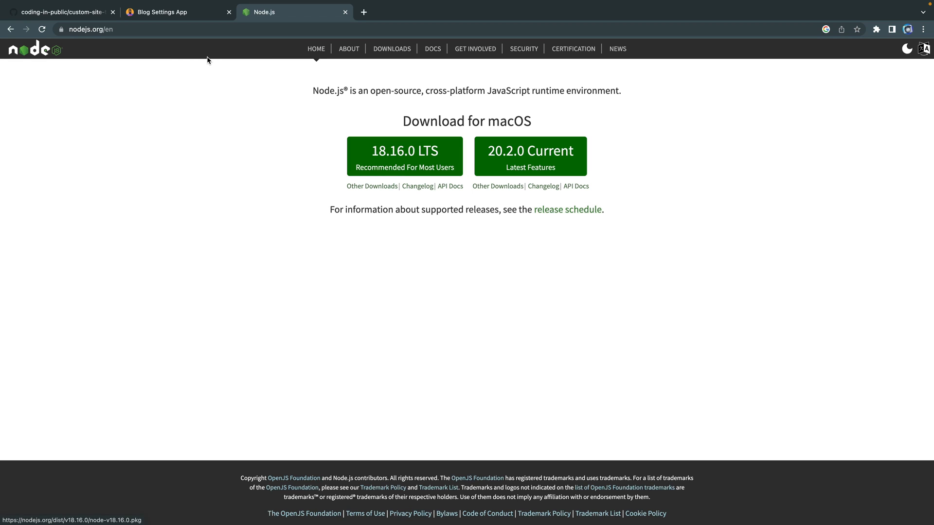
mouse_move(390, 261)
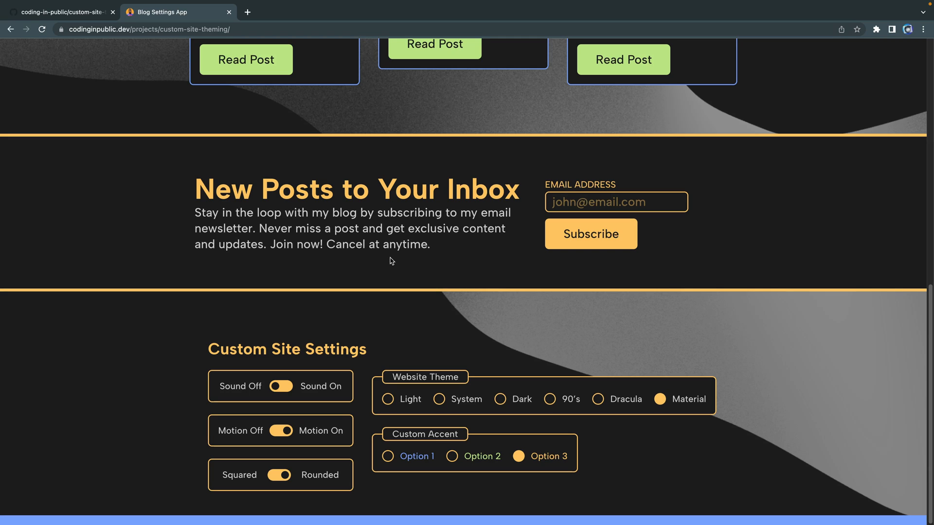
mouse_move(393, 335)
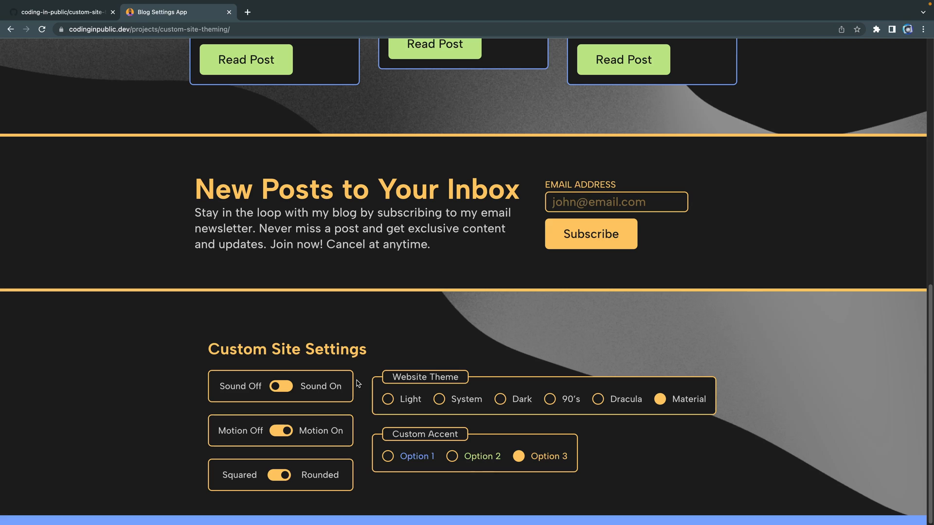
Step: Switch to the custom-site-theming GitHub repository tab
left_click(59, 11)
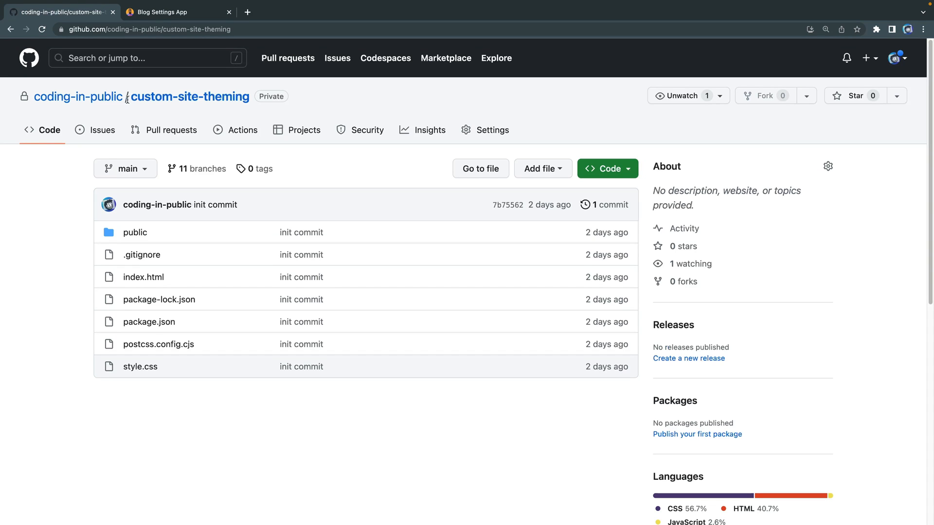
mouse_move(78, 96)
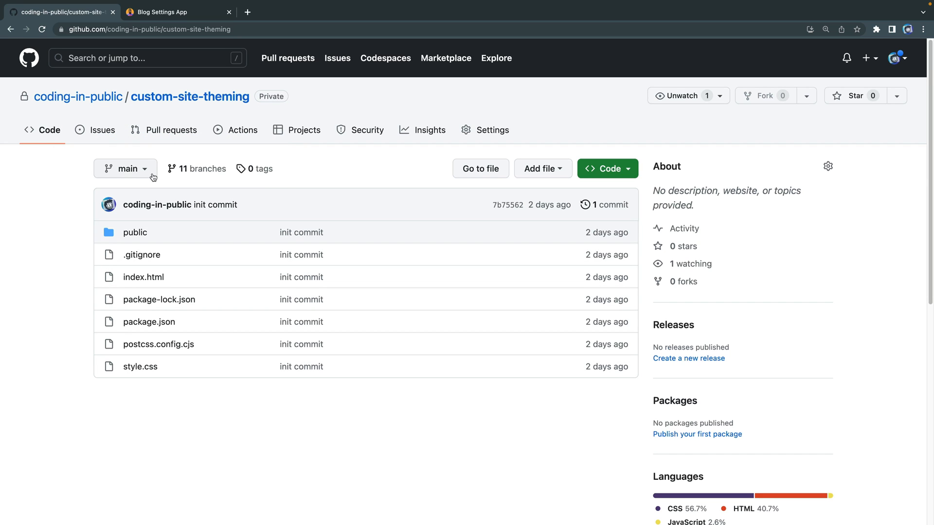
Step: Download the repository's main branch as a ZIP from the Code dropdown
left_click(607, 169)
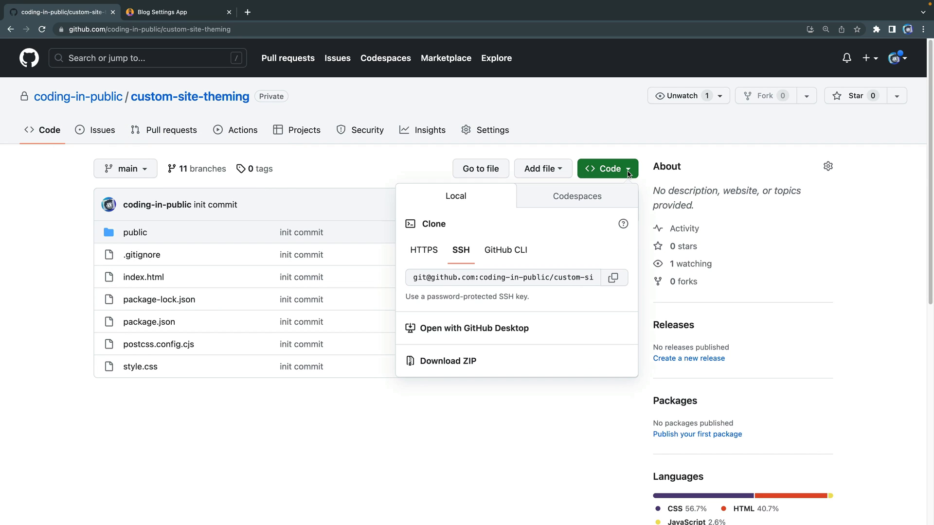
mouse_move(468, 355)
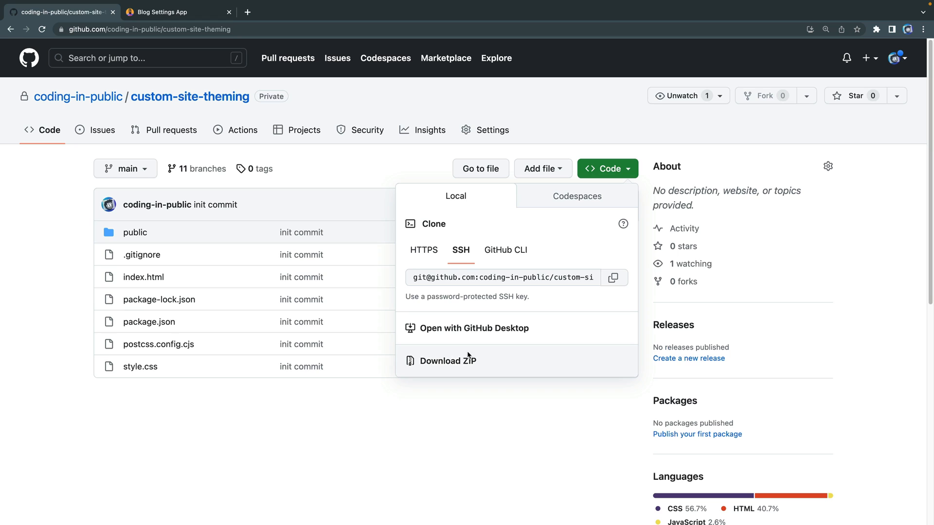
left_click(448, 361)
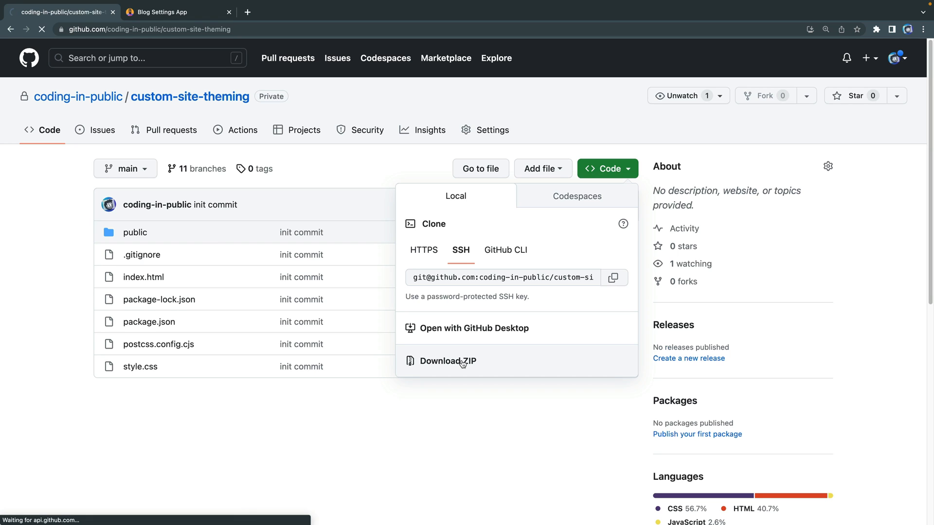
left_click(447, 360)
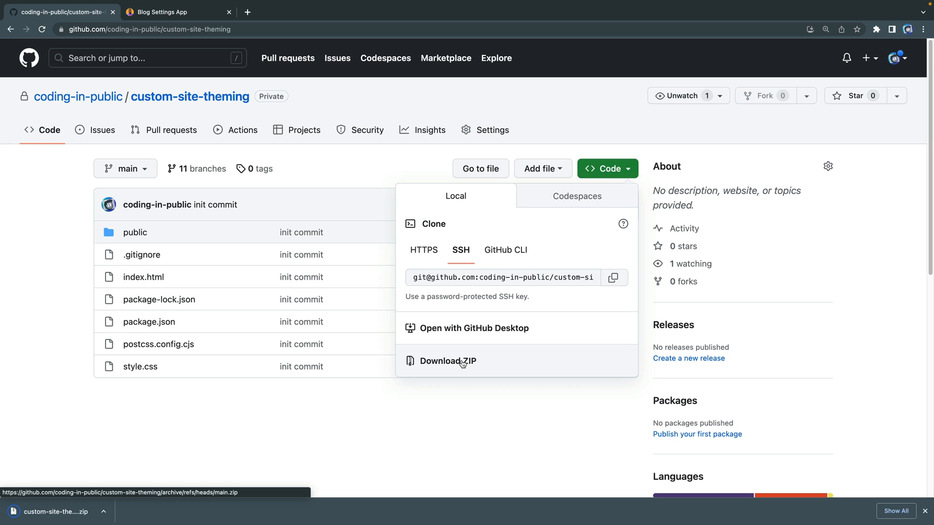
Step: Extract the archive and open custom-site-theming-main in VS Code via the Finder context menu
left_click(447, 361)
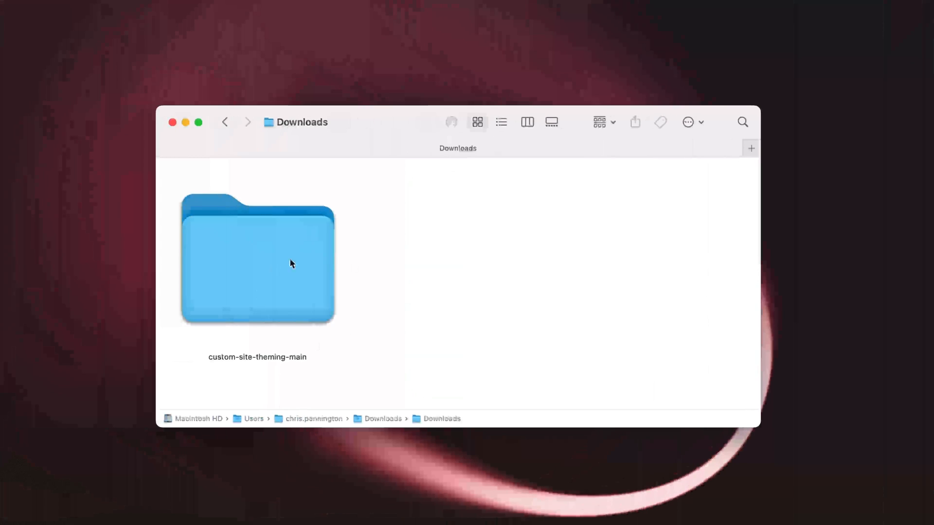
mouse_move(271, 311)
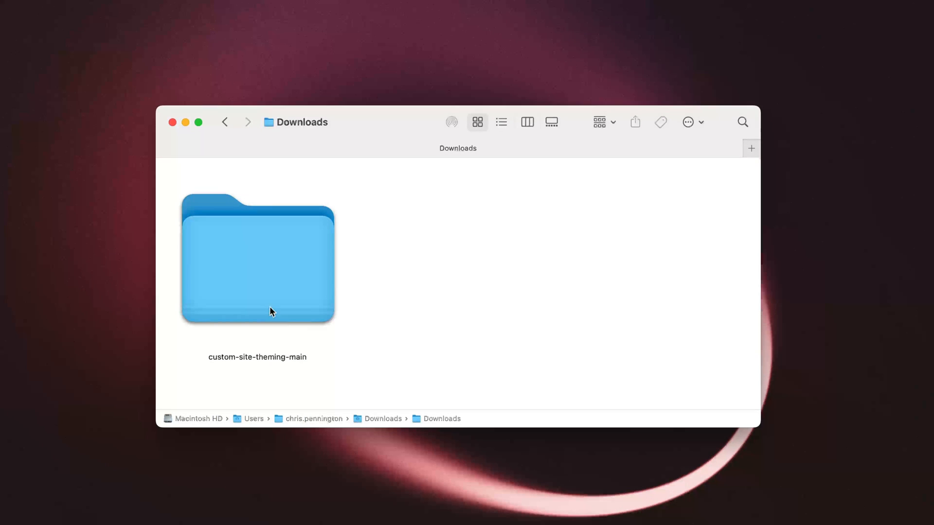
mouse_move(244, 294)
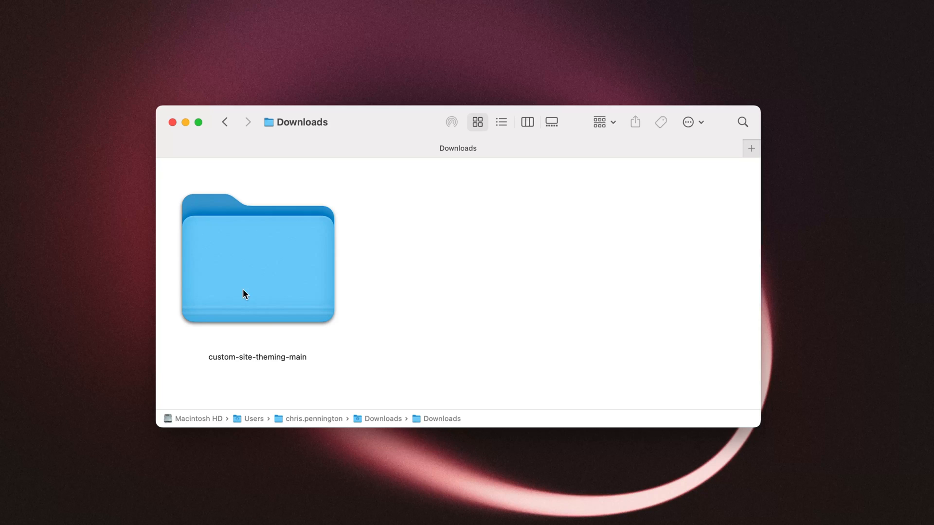
right_click(256, 259)
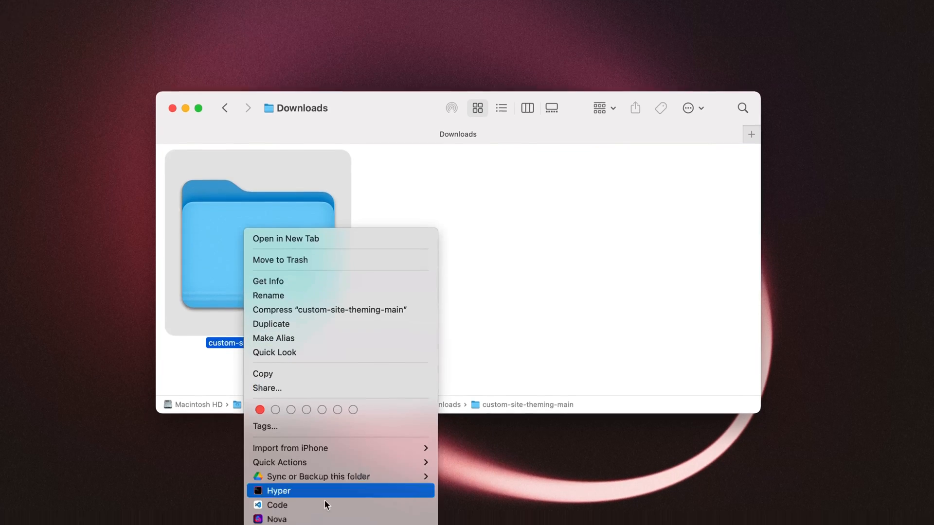
left_click(276, 505)
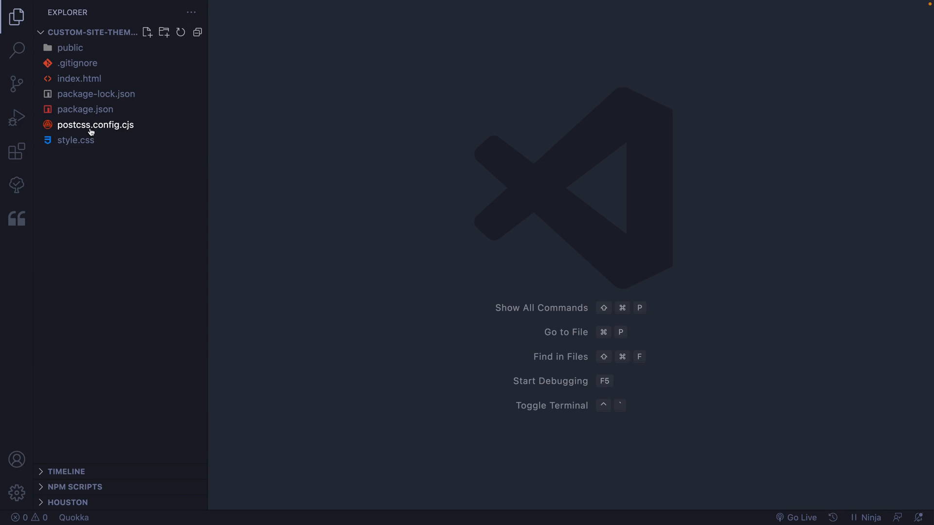
mouse_move(84, 109)
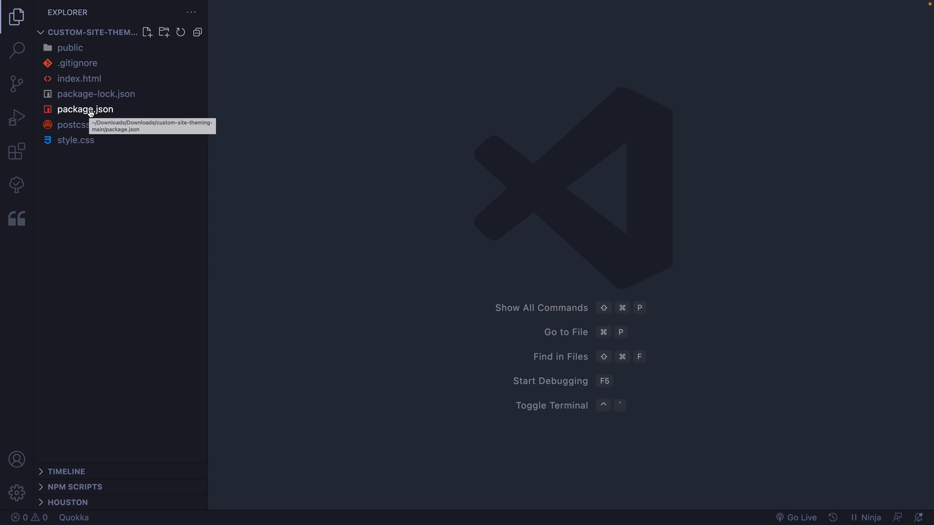
left_click(86, 109)
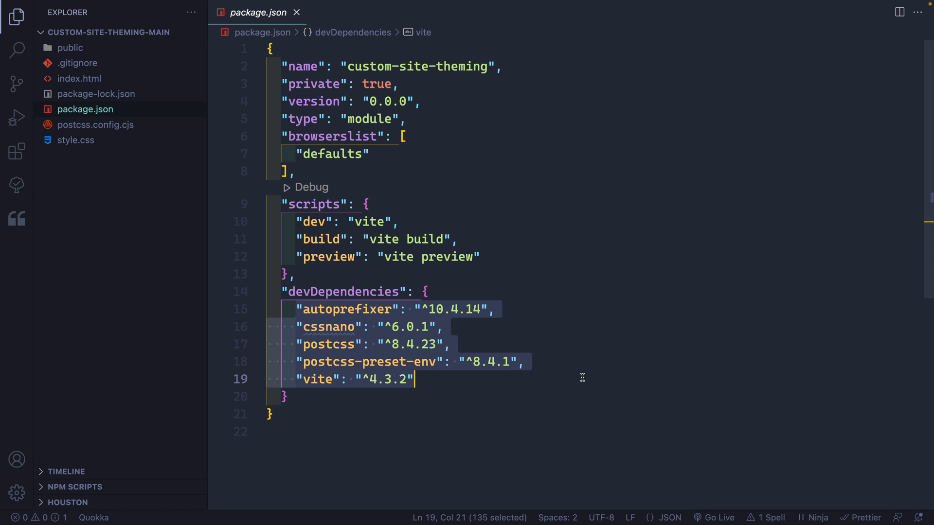
mouse_move(360, 358)
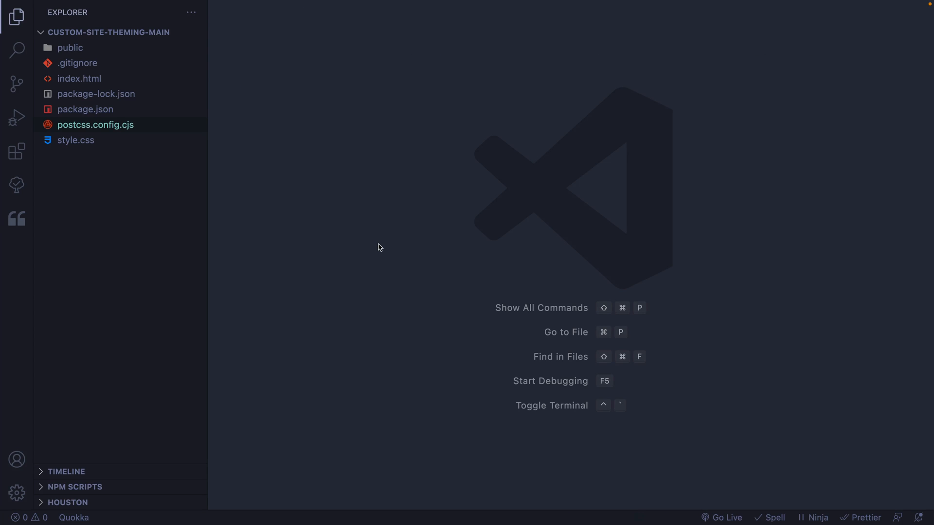
key("ctrl+`")
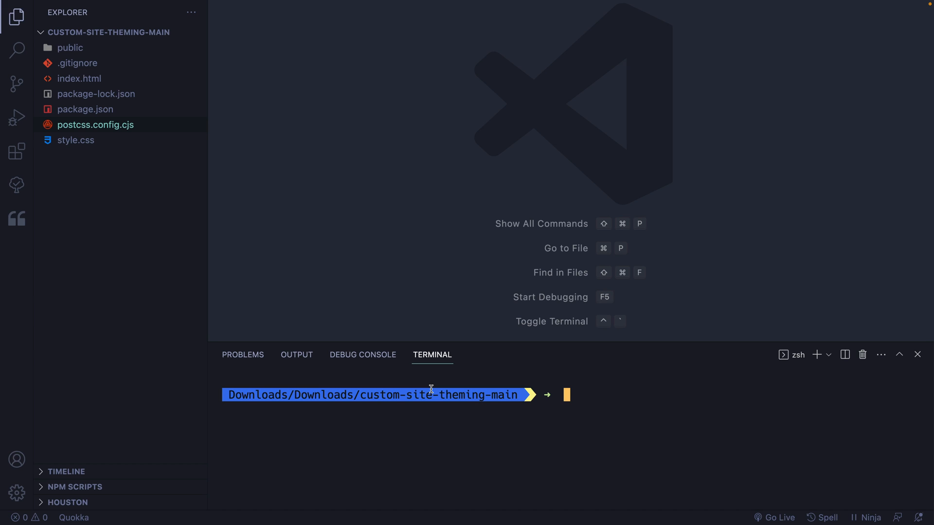
mouse_move(574, 399)
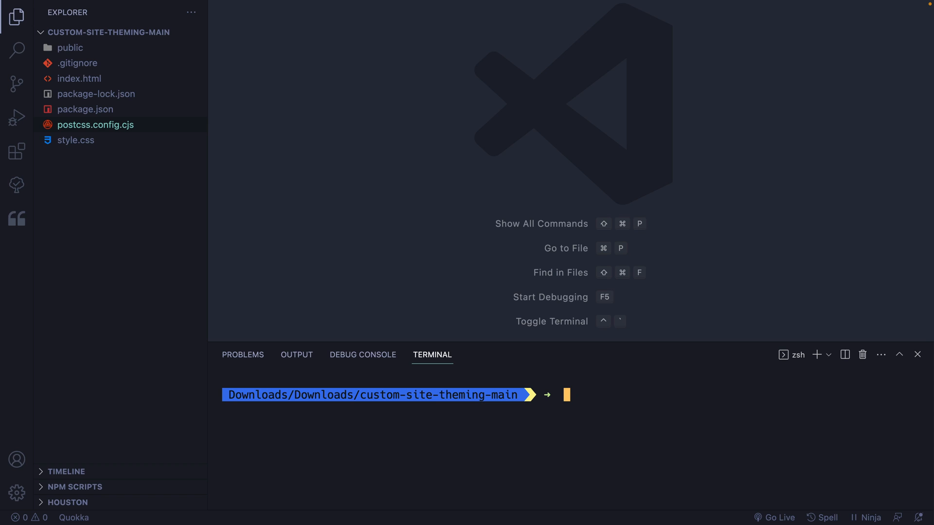
Step: Run node --version (v20.2.0) and npm install, adding 138 packages
type("node --versio")
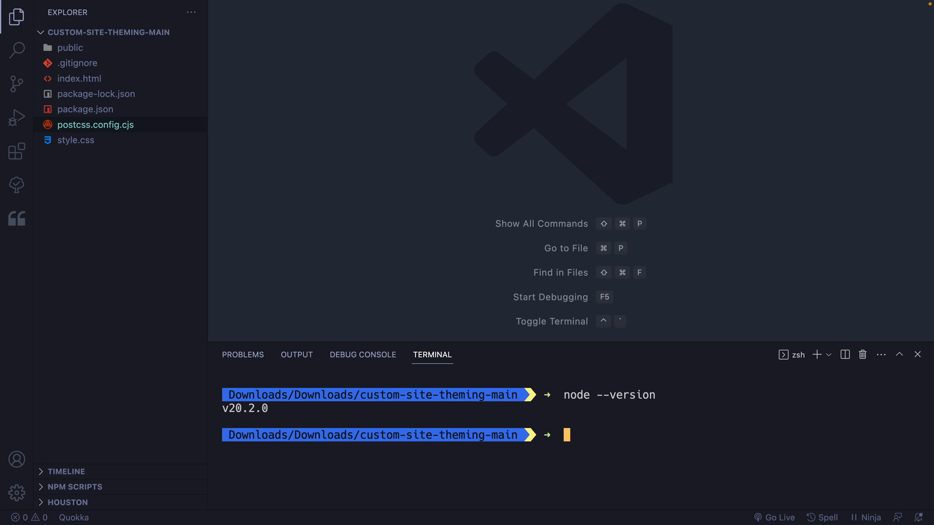
type("npm install")
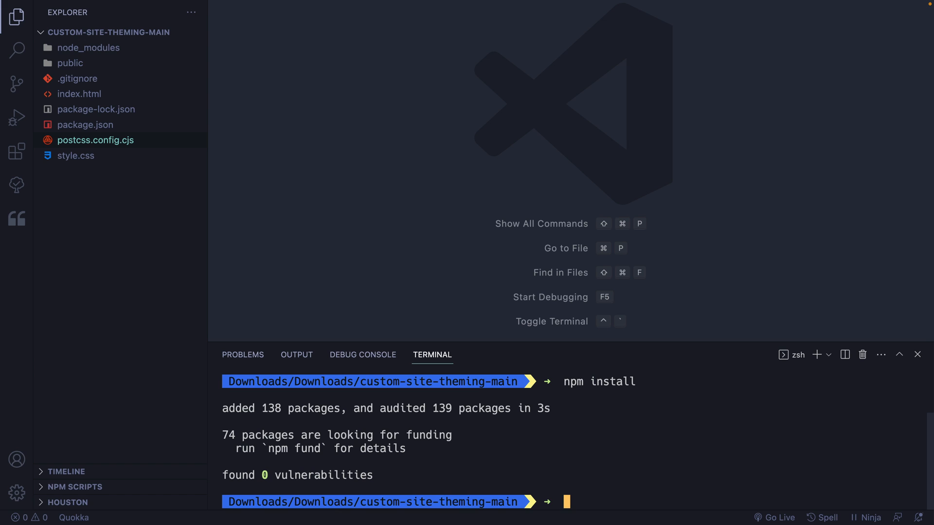
Step: Run npm run dev to serve the site at localhost:5173, then expand and collapse the public folder
type("npm run dev")
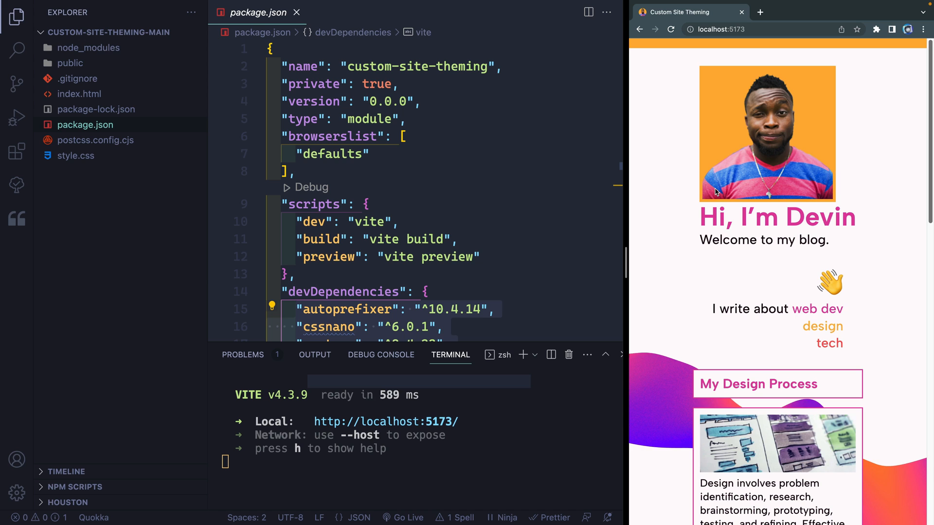
scroll("down", 3)
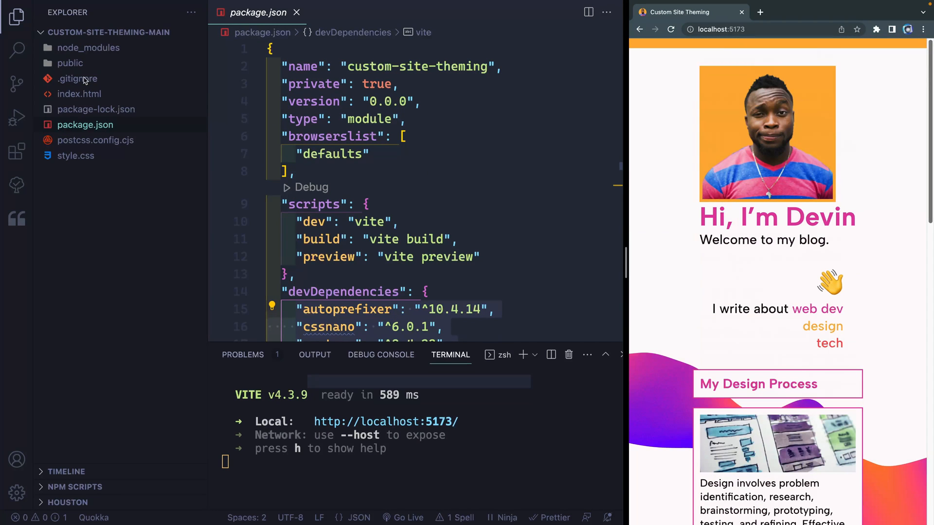
left_click(70, 63)
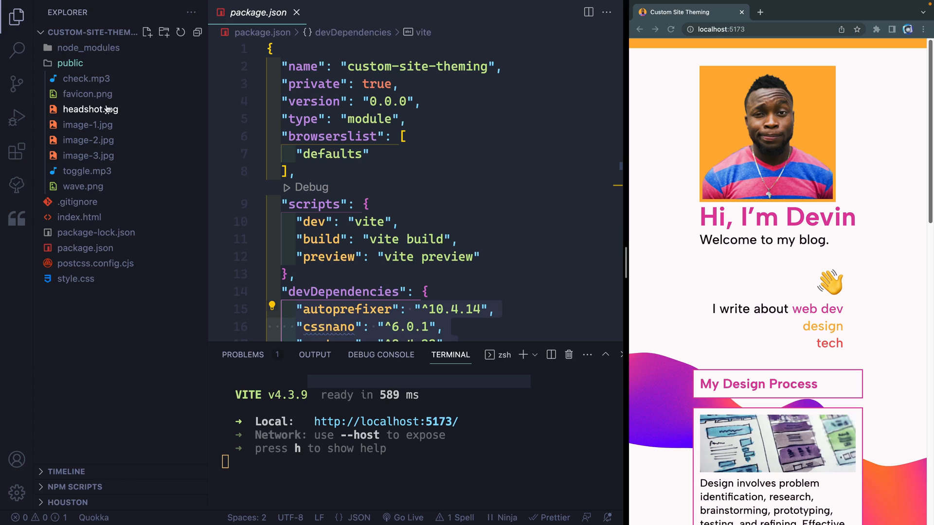
mouse_move(141, 158)
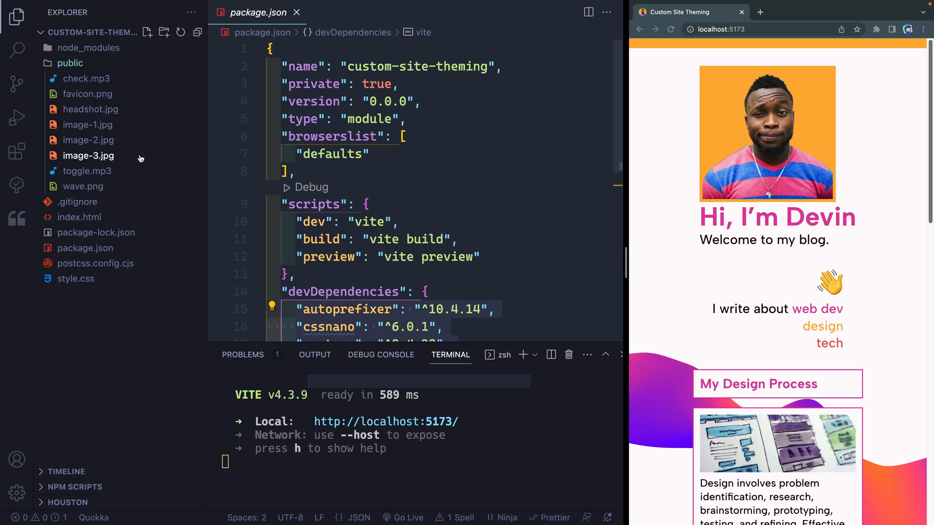
left_click(70, 63)
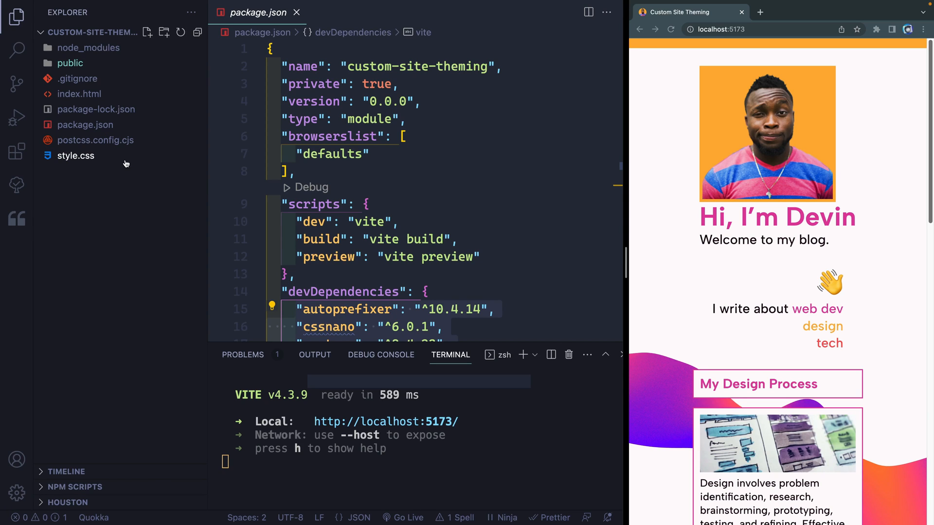
mouse_move(76, 156)
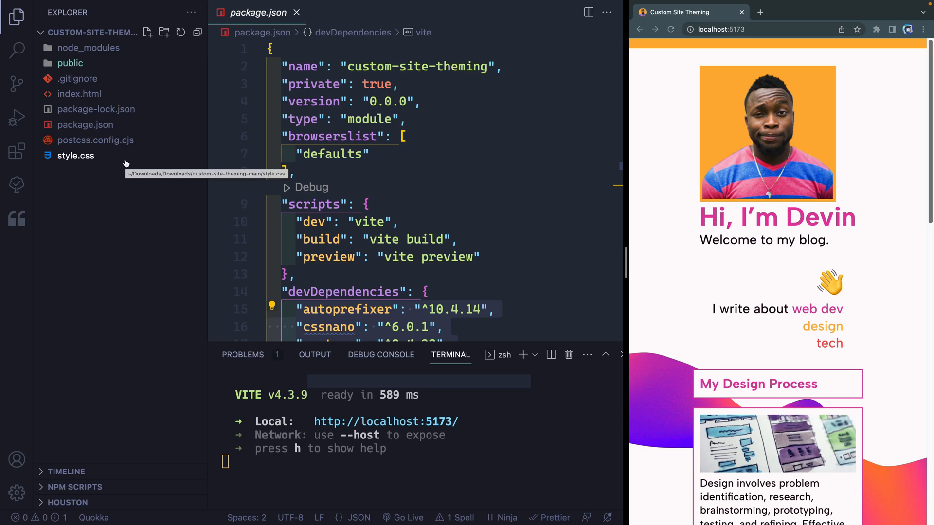
scroll("down", 3)
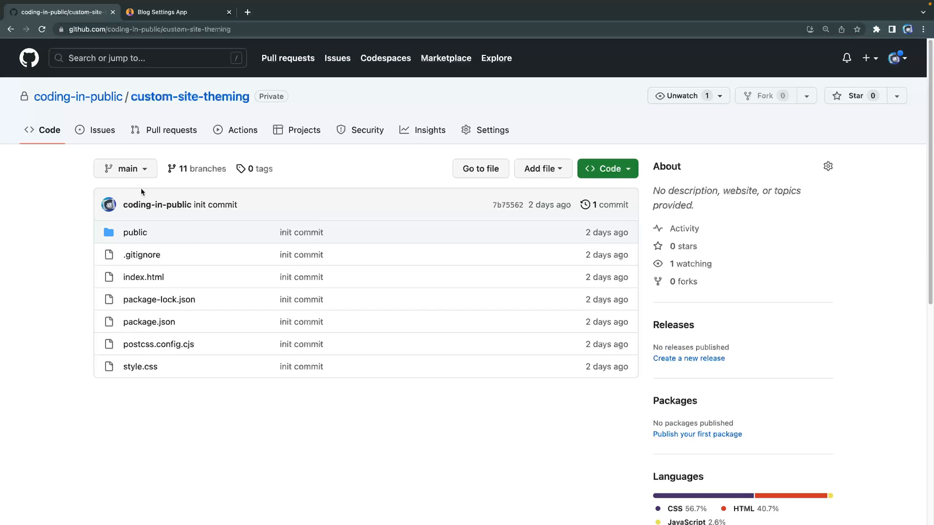
mouse_move(125, 169)
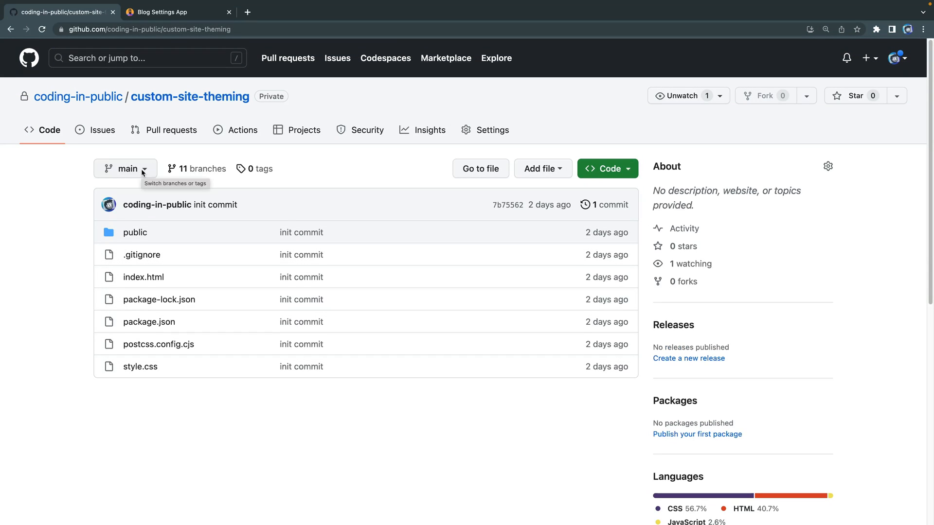
Step: Browse the lesson-1 to lesson-10 branches, then return to the live theme settings demo
left_click(125, 169)
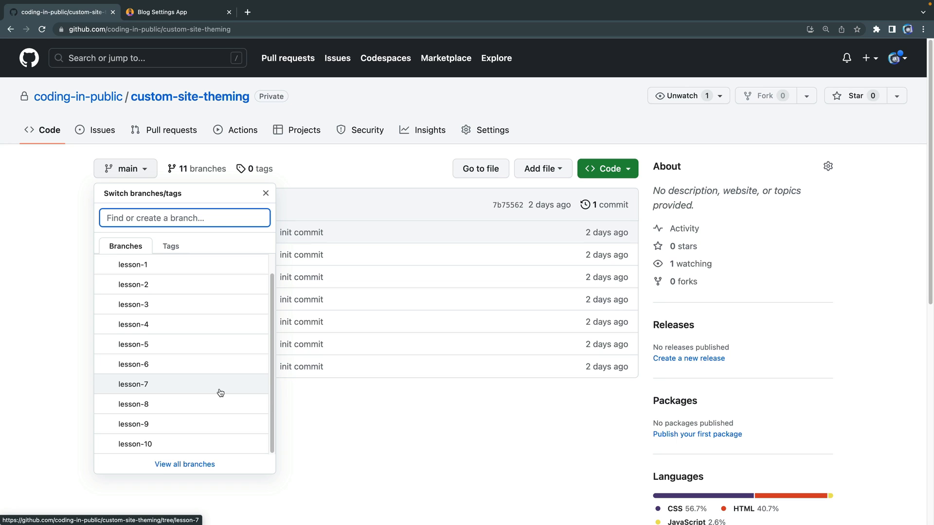
left_click(173, 11)
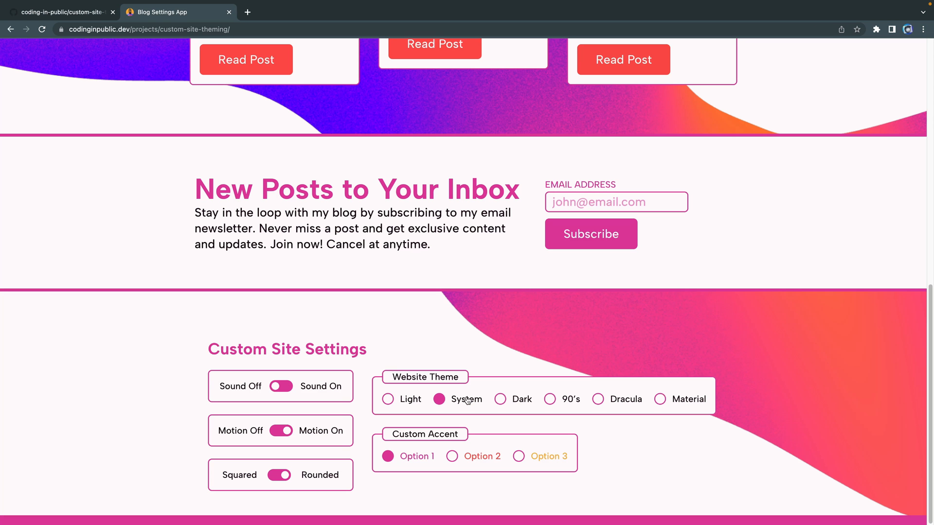
Step: Preview the Dark, 90's and Material website themes, ending with Material applied
left_click(501, 399)
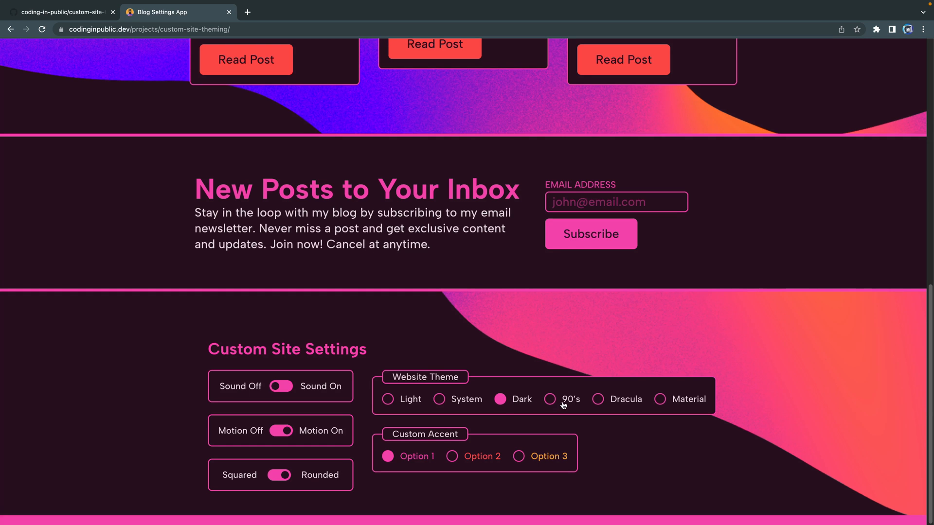
left_click(549, 398)
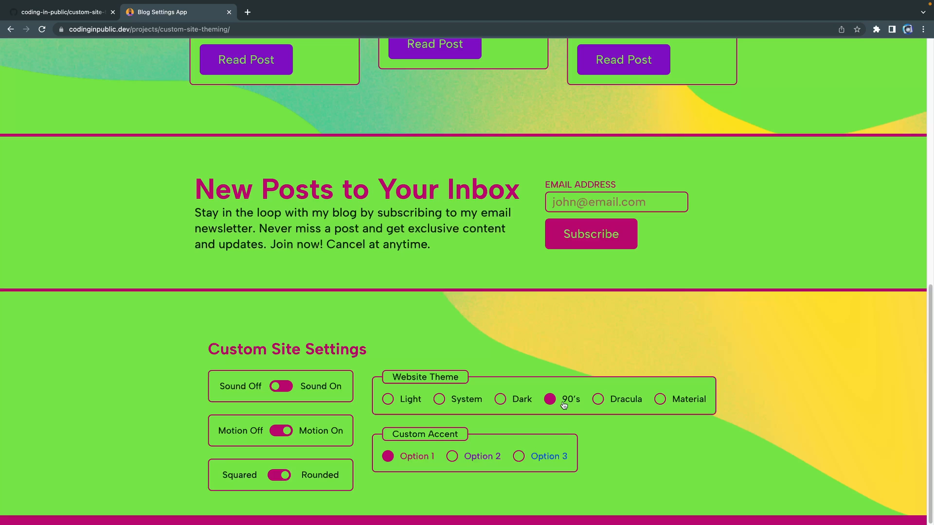
left_click(661, 399)
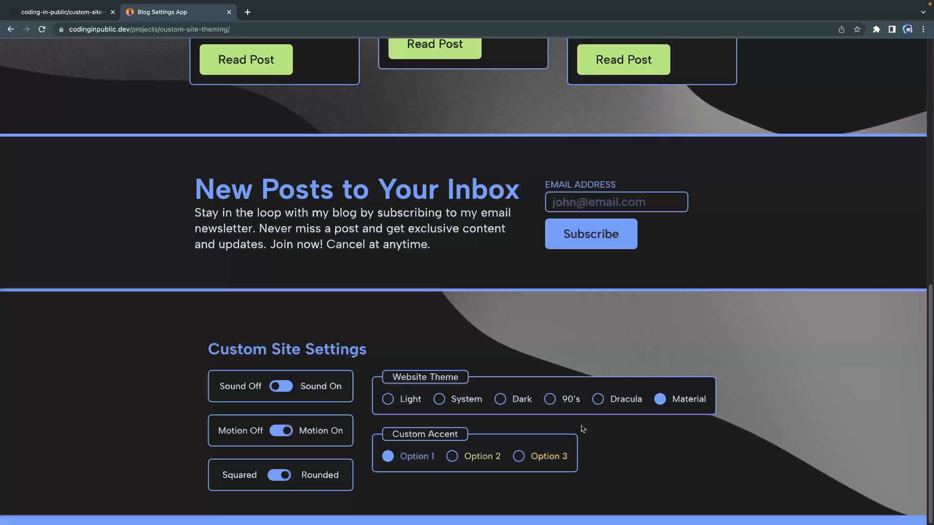
left_click(519, 455)
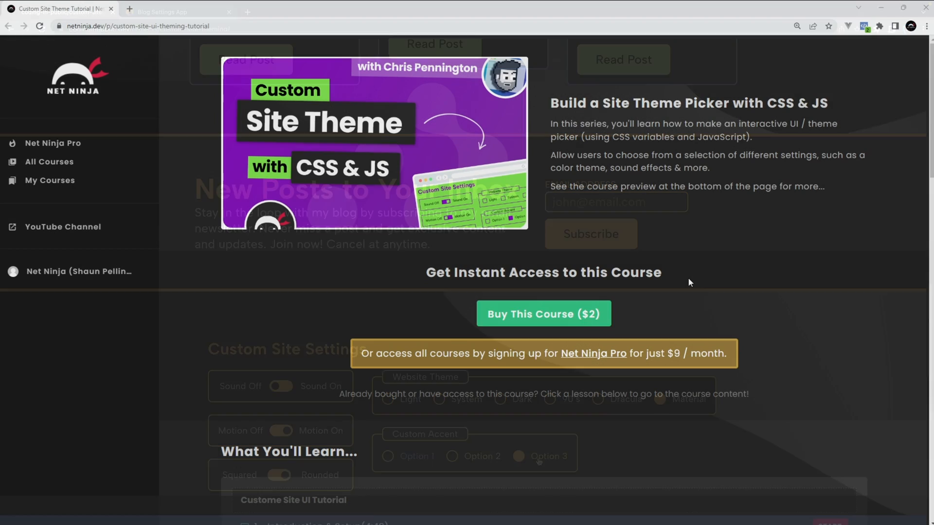
Step: Show the Build a Site Theme Picker course page and highlight its Net Ninja Pro offer
left_click(228, 11)
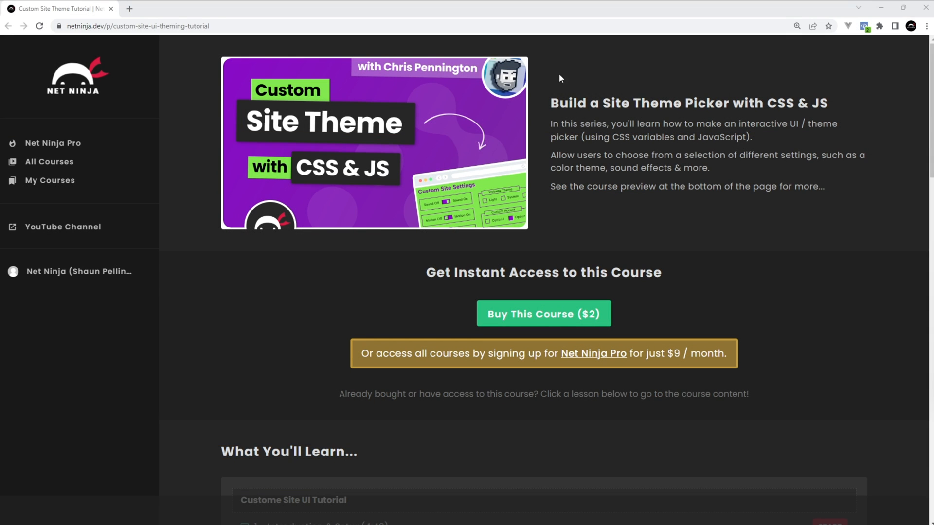
mouse_move(665, 245)
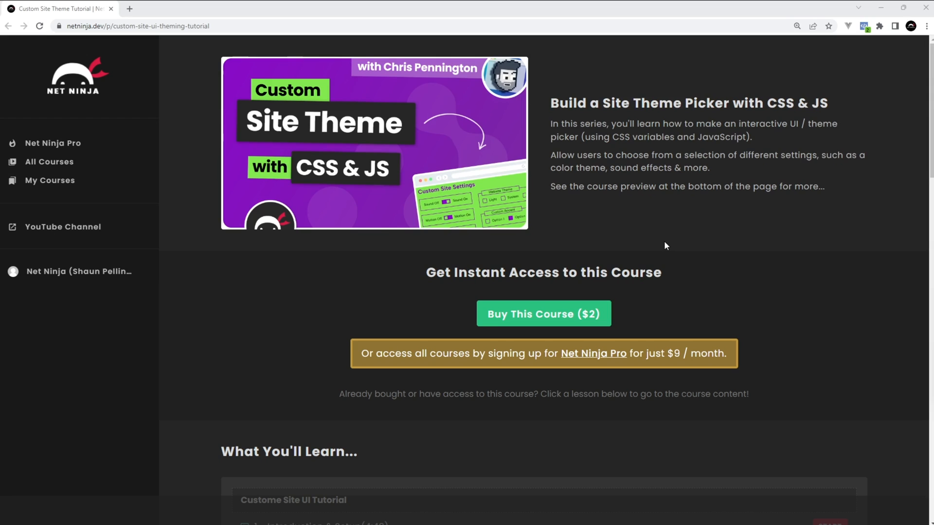
left_click(137, 26)
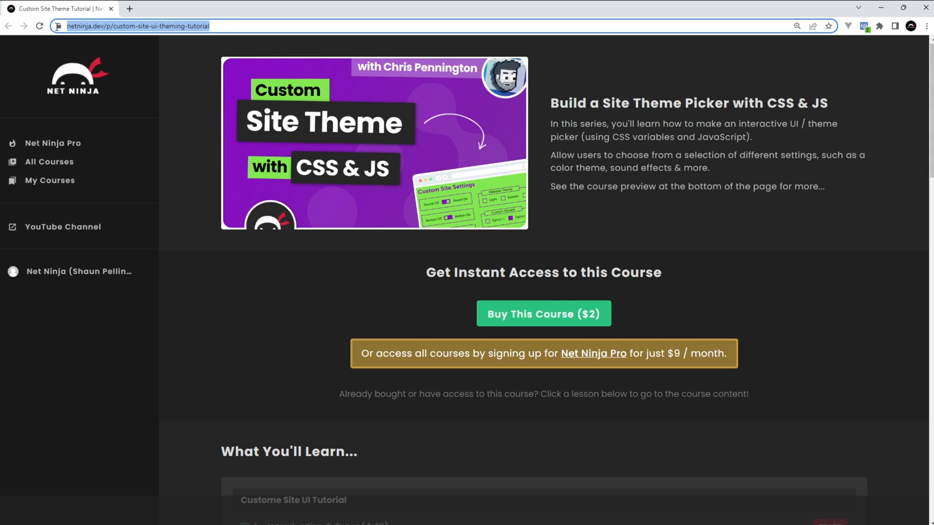
mouse_move(597, 180)
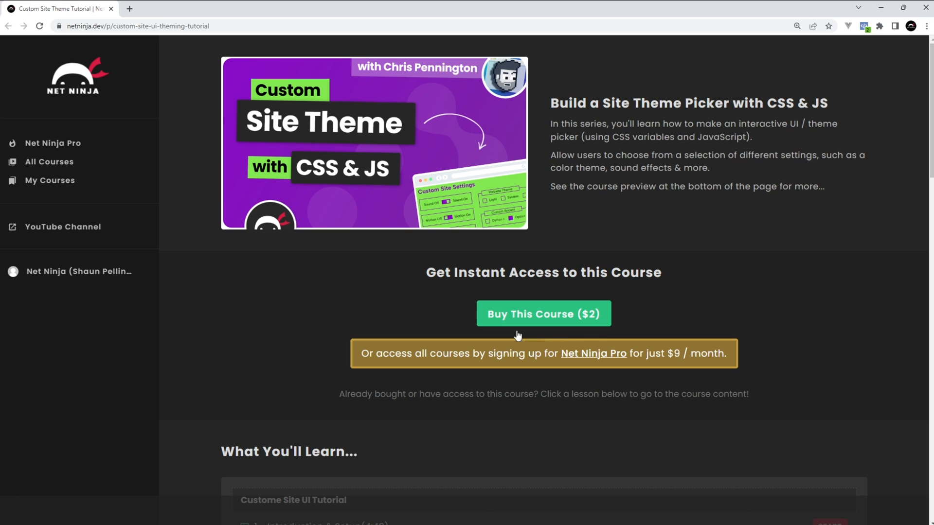
mouse_move(603, 337)
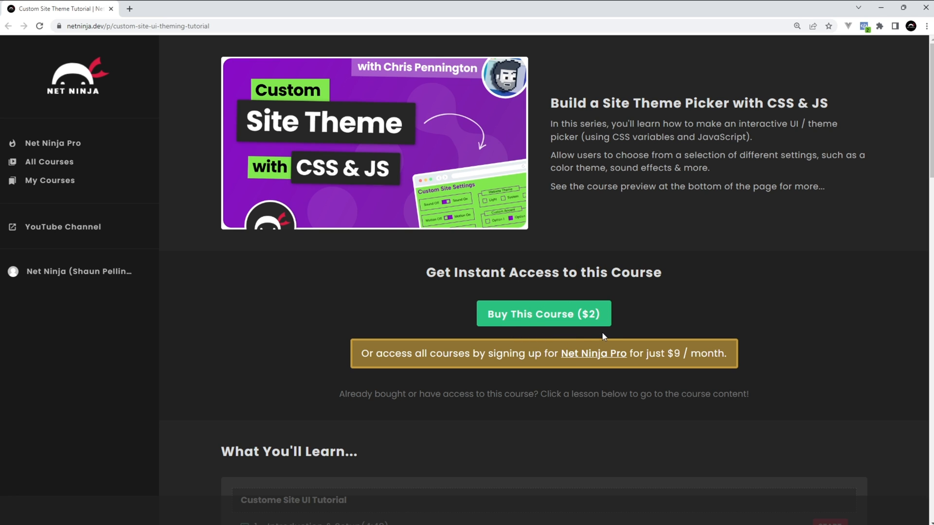
double_click(594, 353)
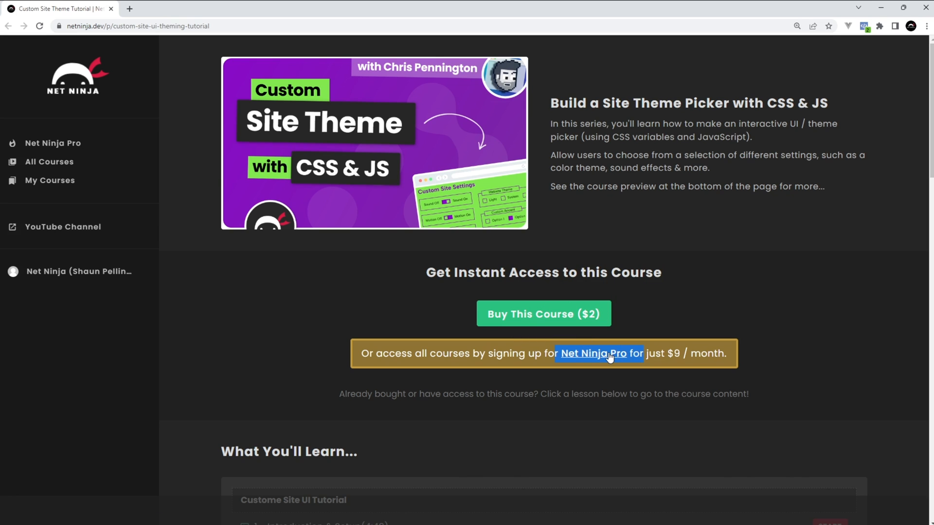
Step: Jump to the $9/$79 Net Ninja Pro plans, highlighting a perk and the NINJAFLEDGLING code
left_click(593, 353)
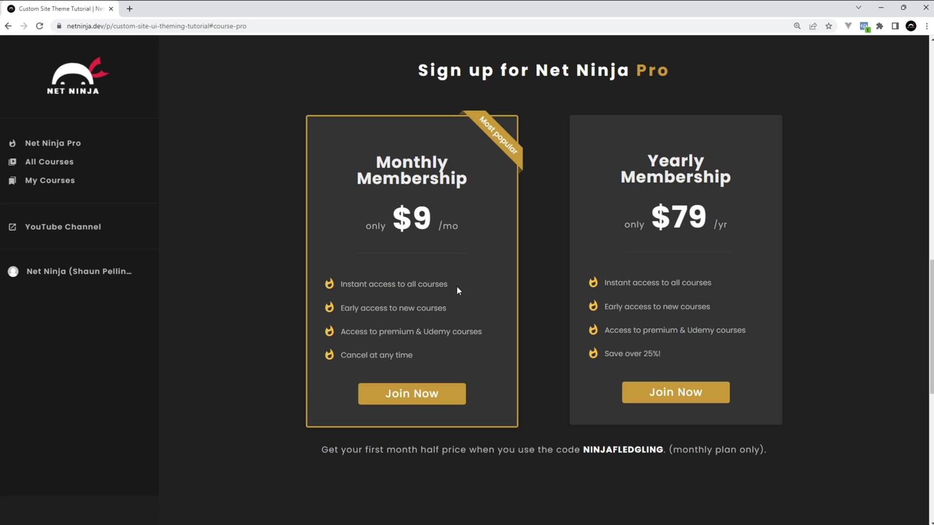
mouse_move(484, 336)
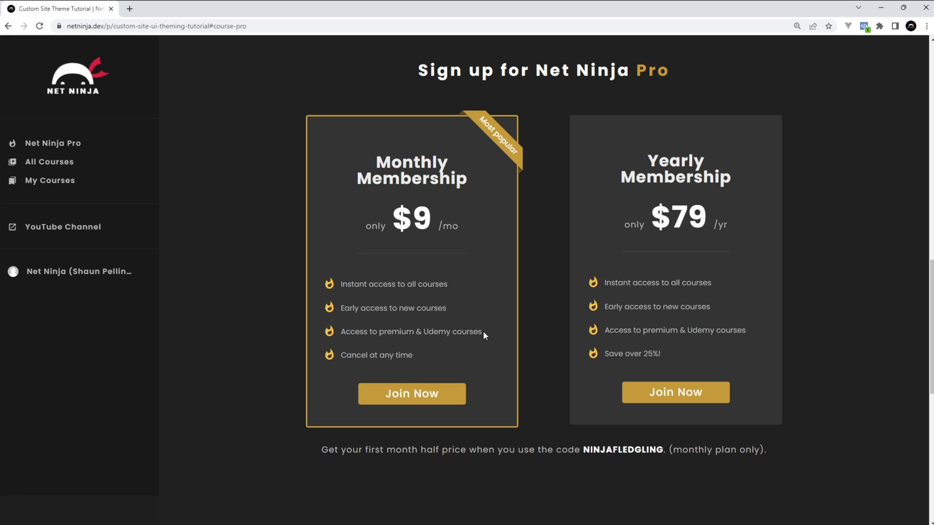
double_click(411, 332)
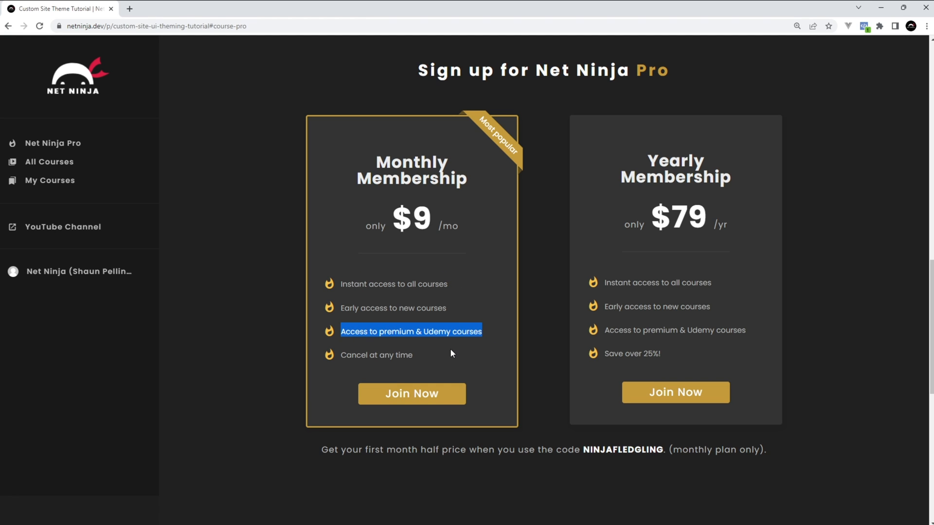
left_click(449, 222)
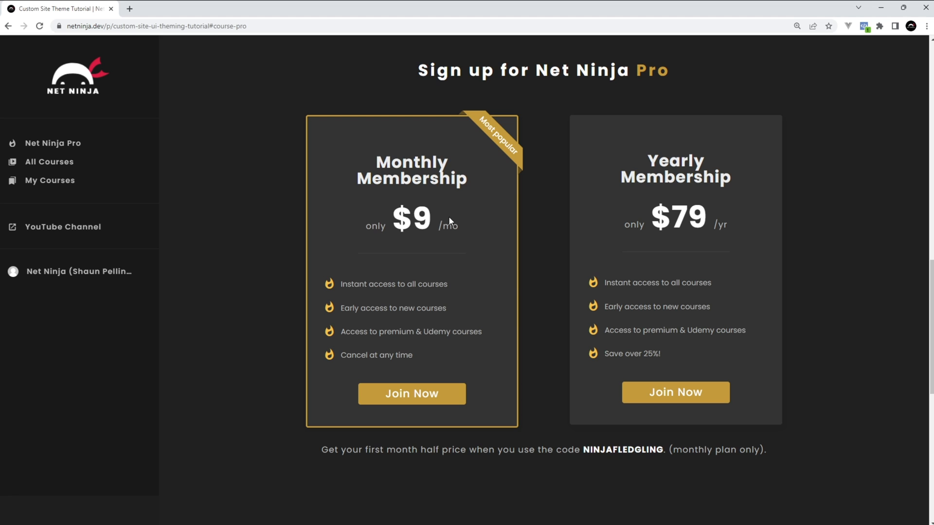
double_click(622, 449)
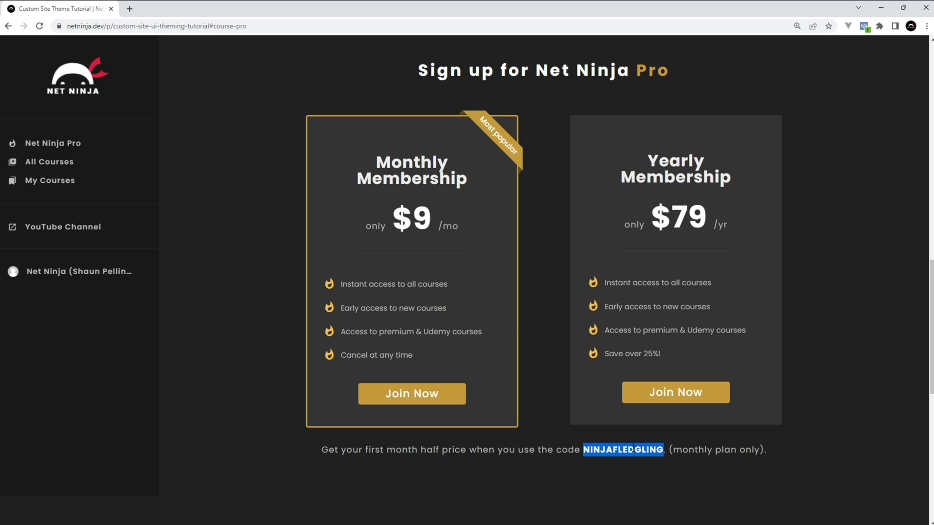
left_click(230, 80)
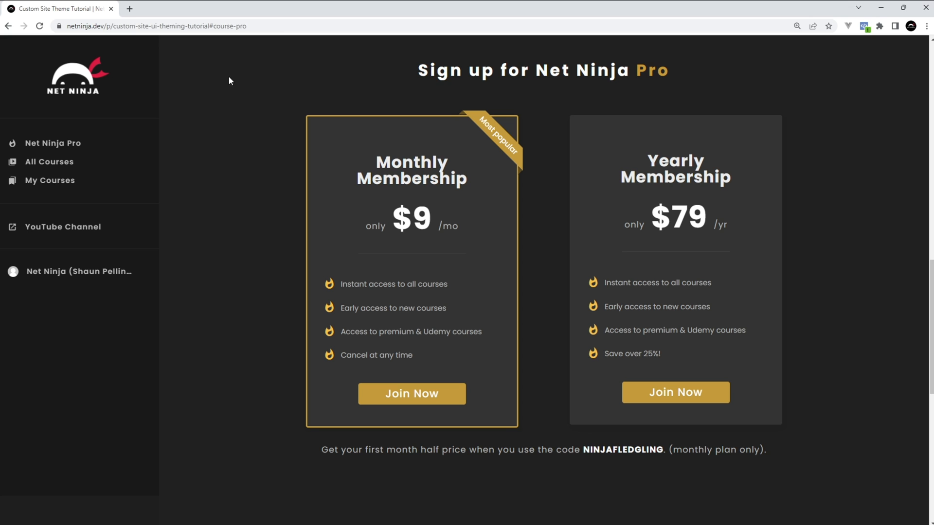
mouse_move(886, 305)
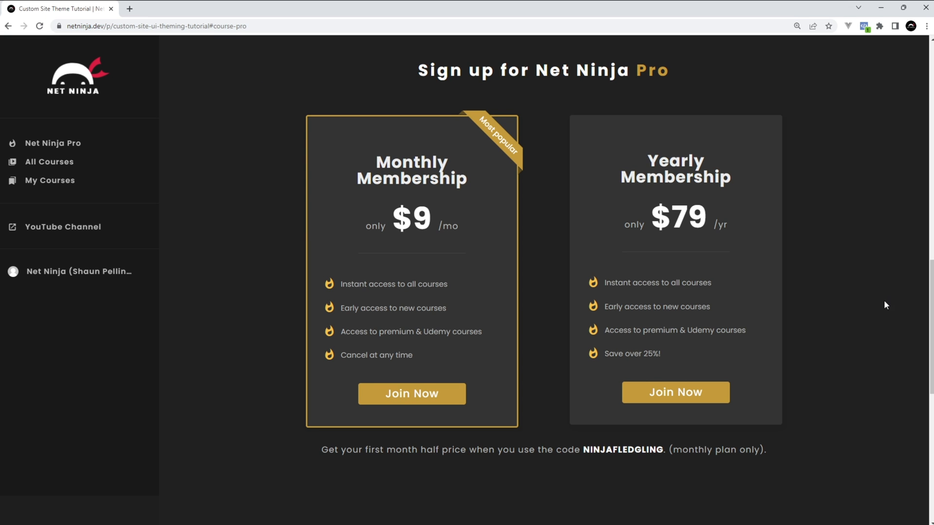